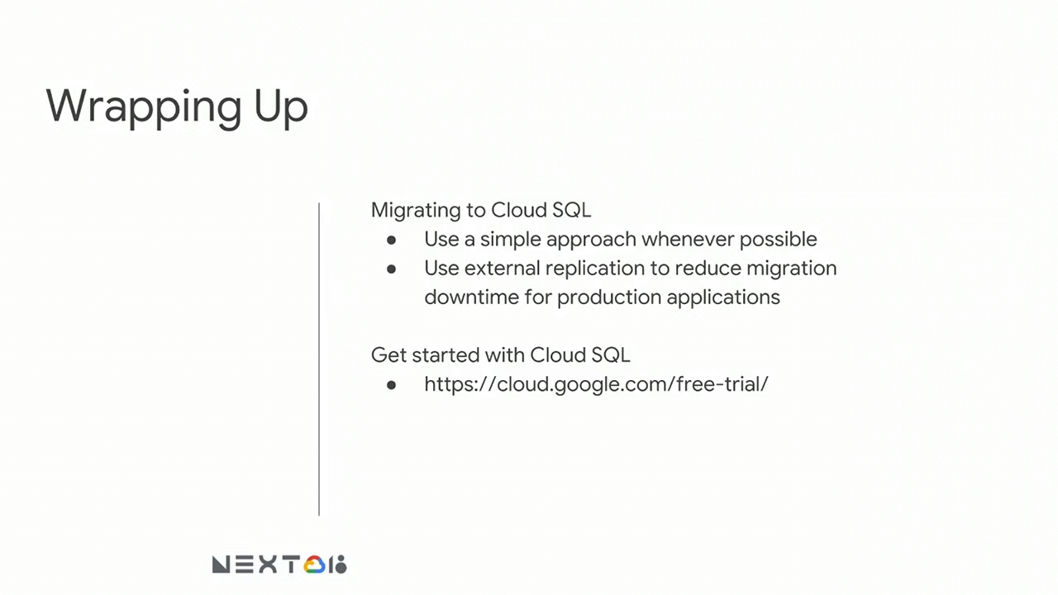
Step: Advance through the Presentation Picks slide to the closing Thank you slide
key("Right")
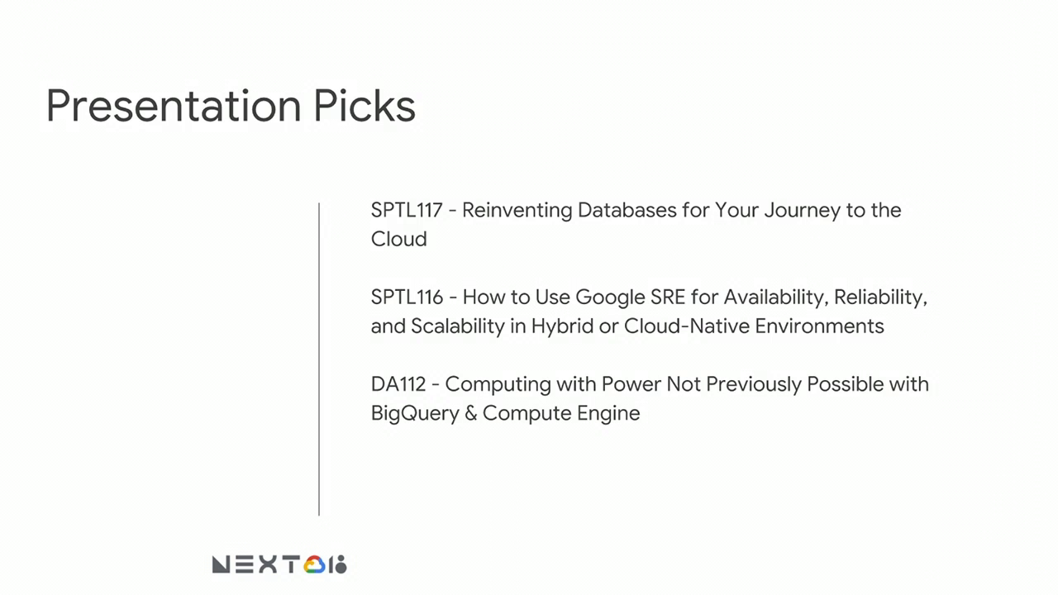
key("Right")
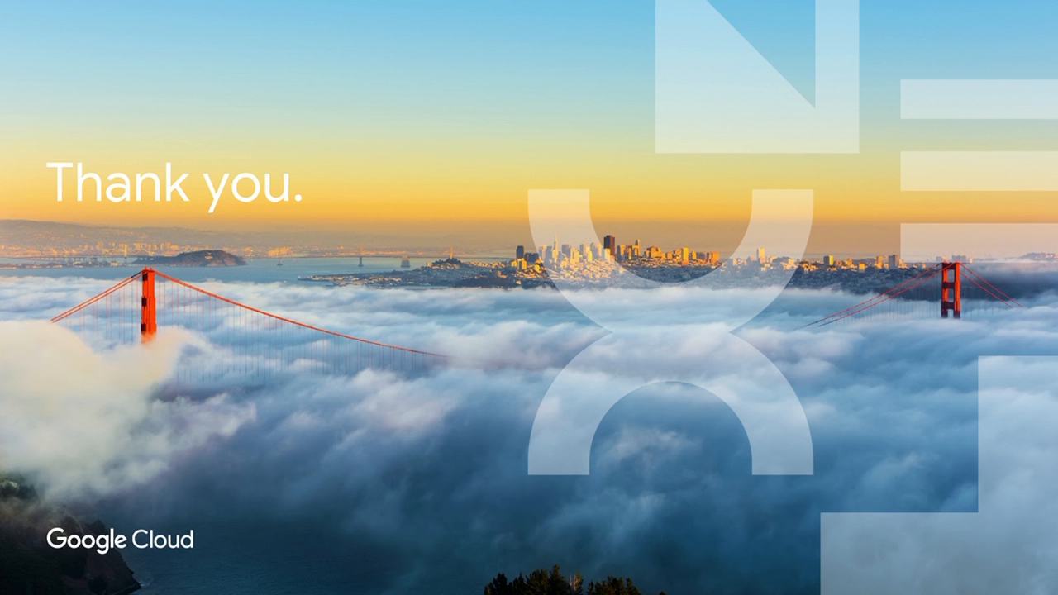